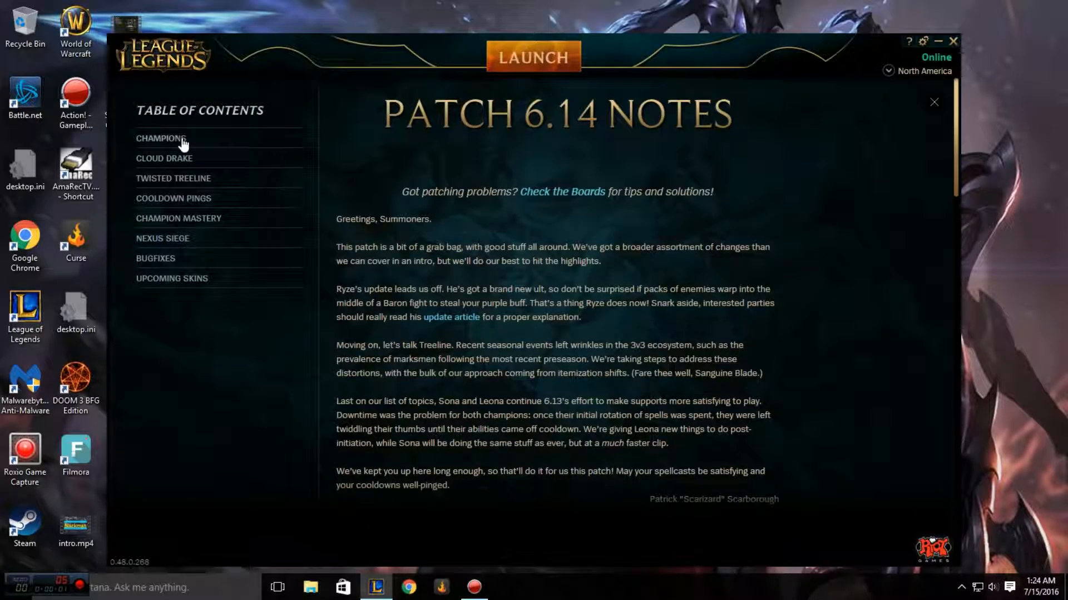
# Jump to the Champions section of the Patch 6.14 notes from the Table of Contents
pyautogui.click(160, 138)
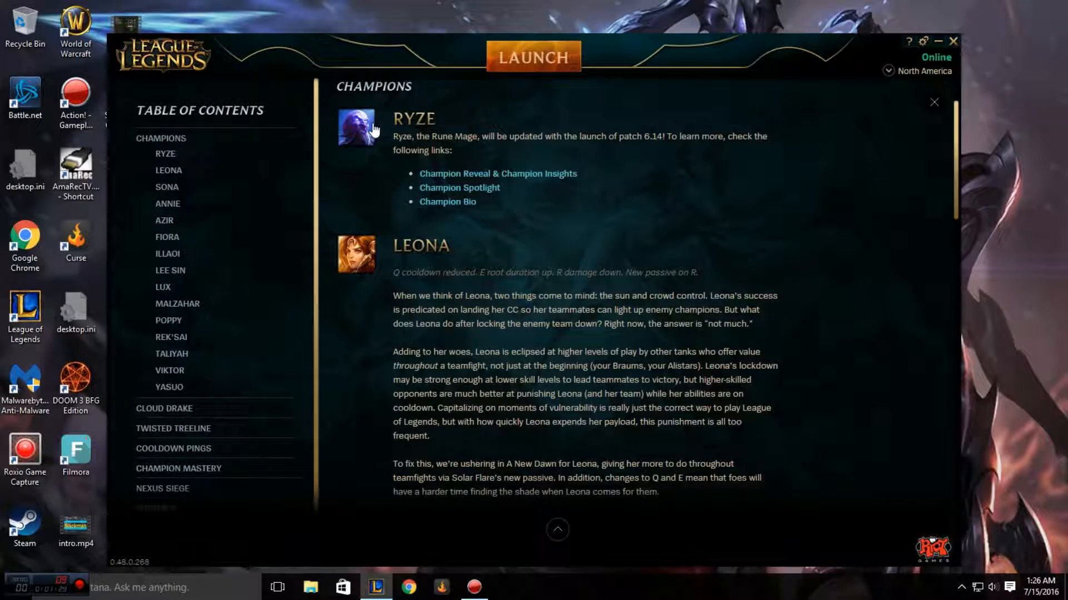
# Scroll down through the early champion changes in the patch notes
pyautogui.scroll(-3)
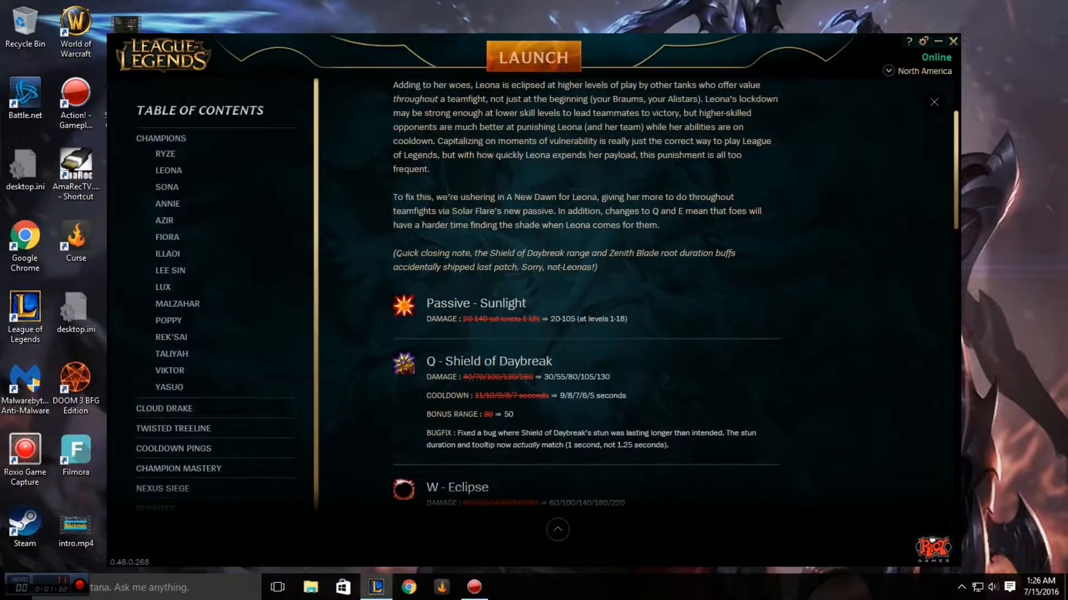
pyautogui.scroll(-3)
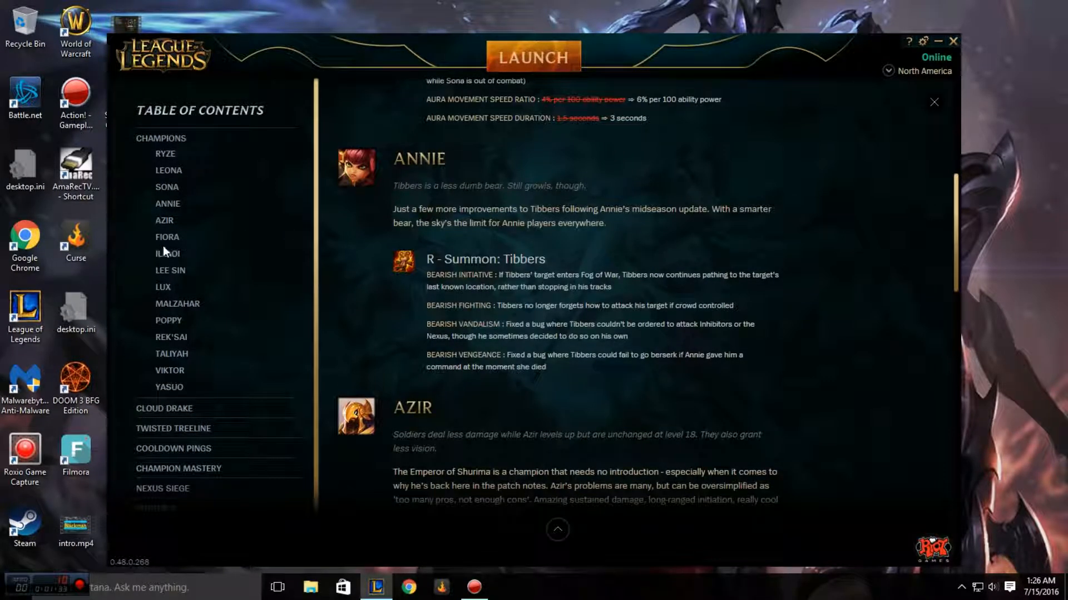
pyautogui.scroll(-3)
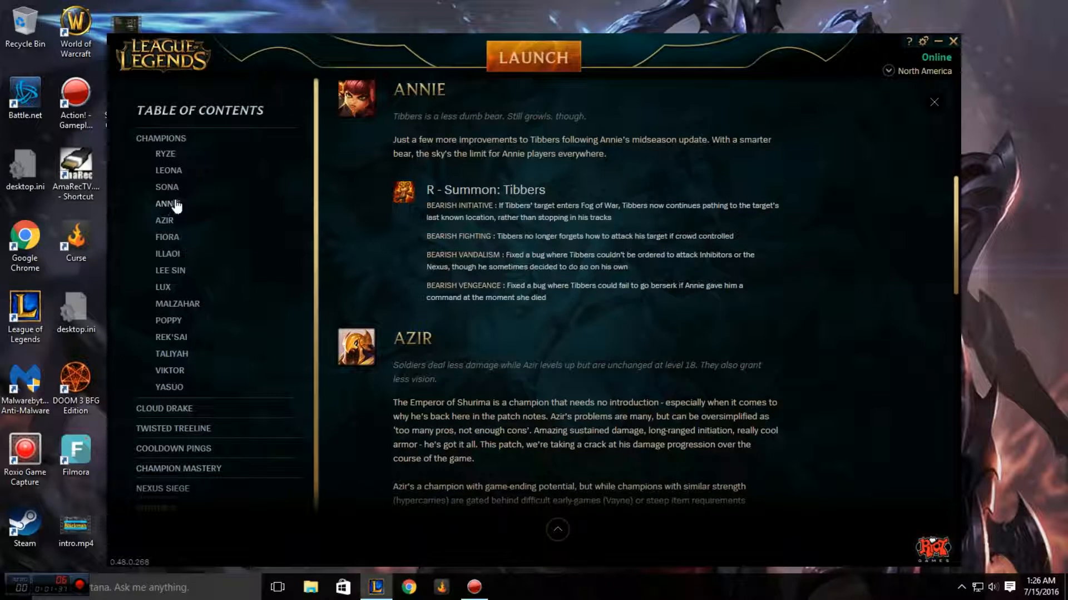
pyautogui.scroll(-3)
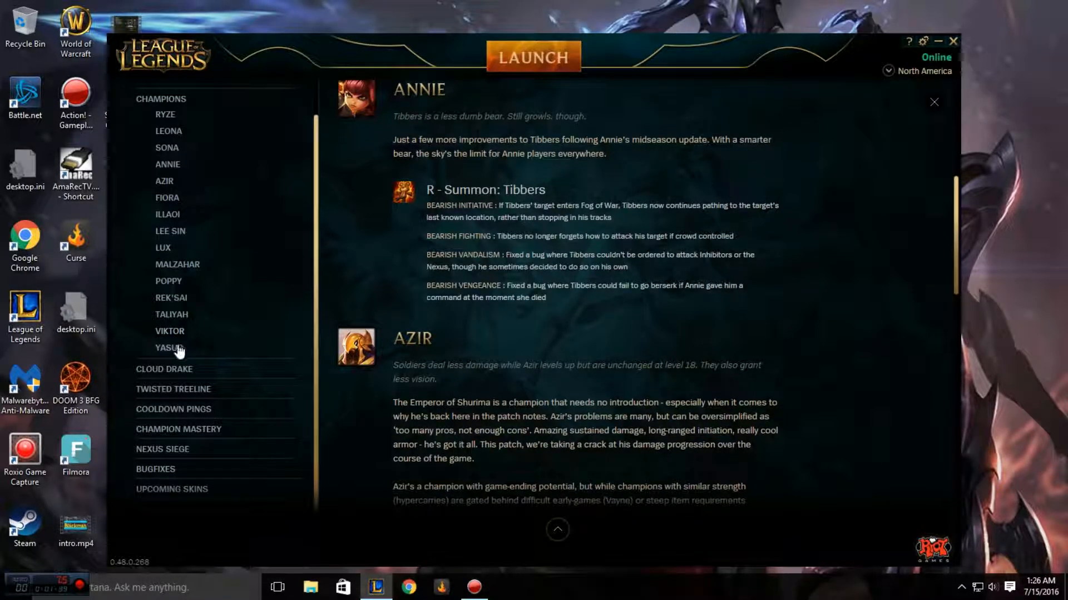
# Jump to Yasuo's and Rek'Sai's changes via the sidebar, then return to Annie and Azir
pyautogui.click(168, 347)
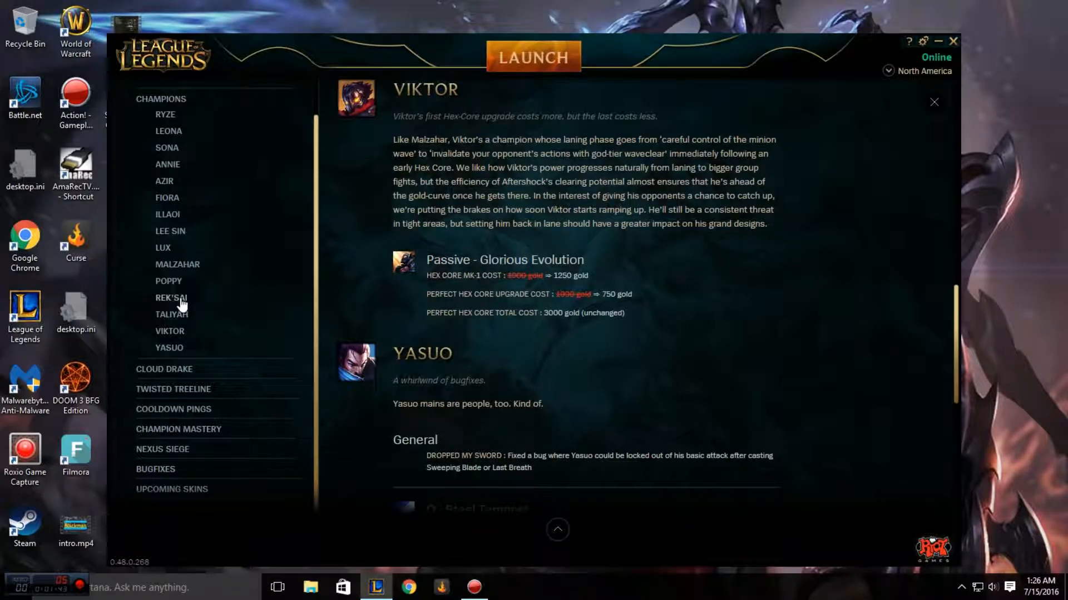
pyautogui.click(171, 298)
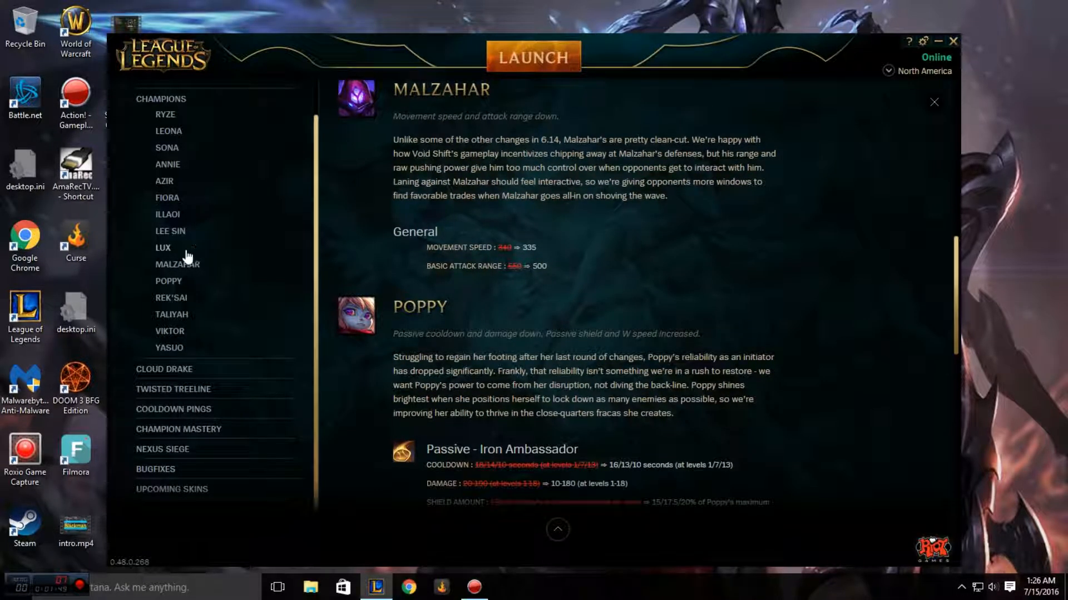
pyautogui.click(163, 247)
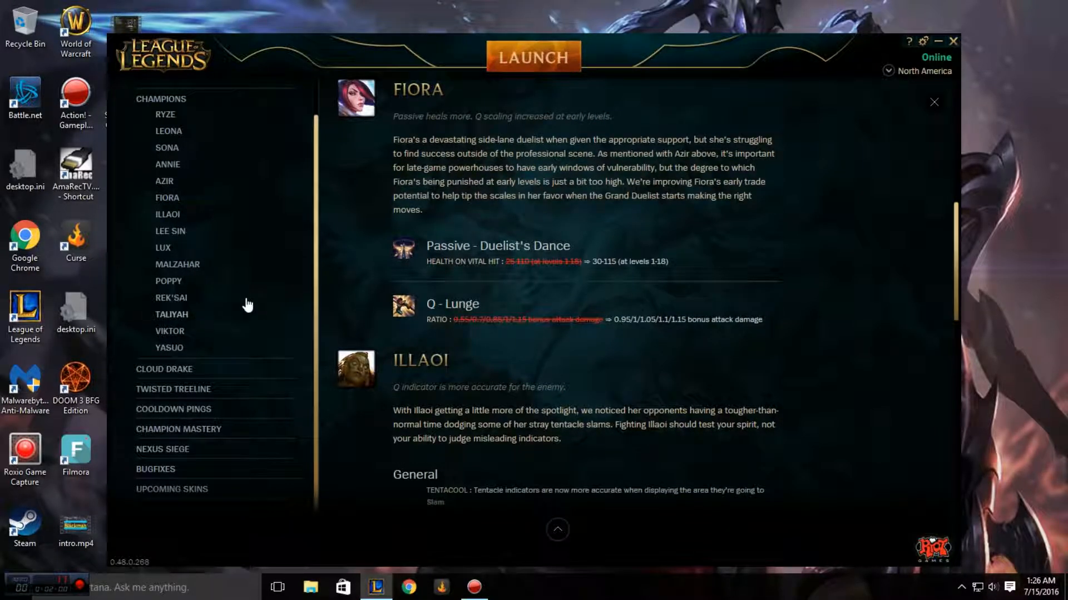
pyautogui.scroll(-3)
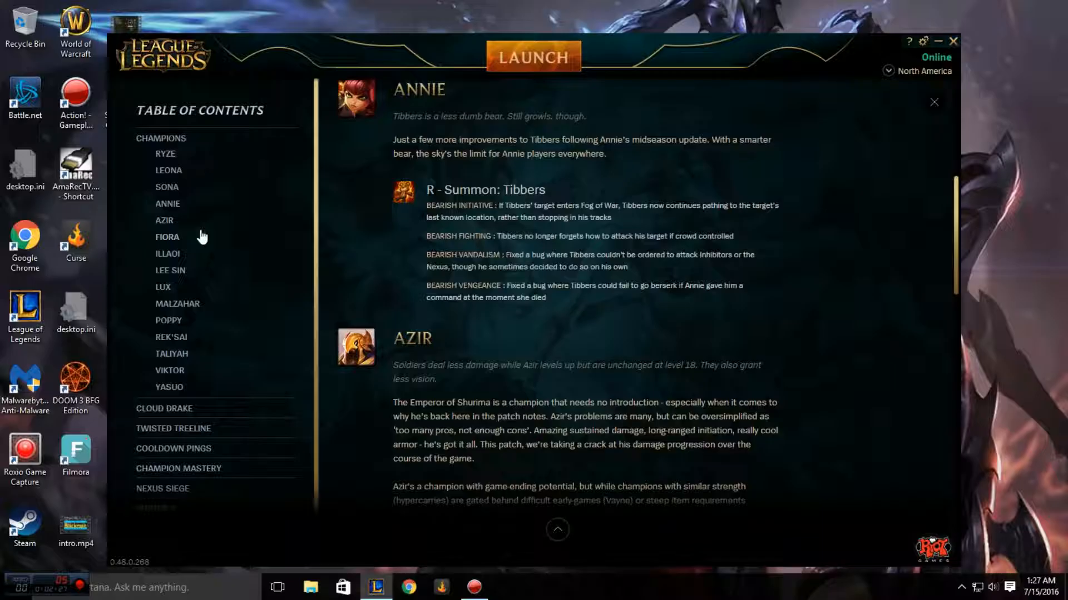
pyautogui.rightClick(76, 378)
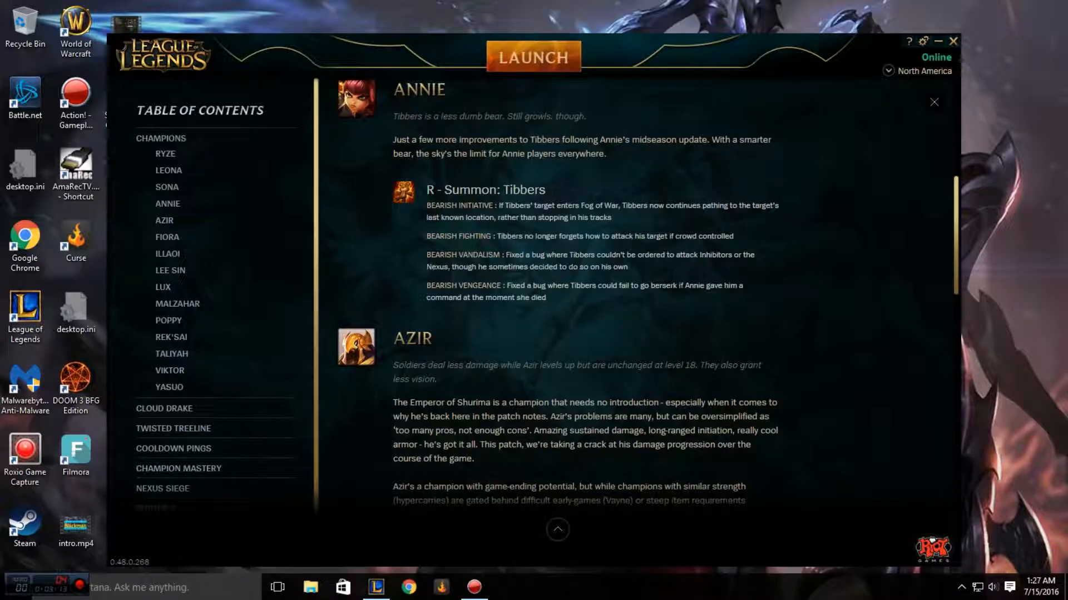
pyautogui.moveTo(725, 363)
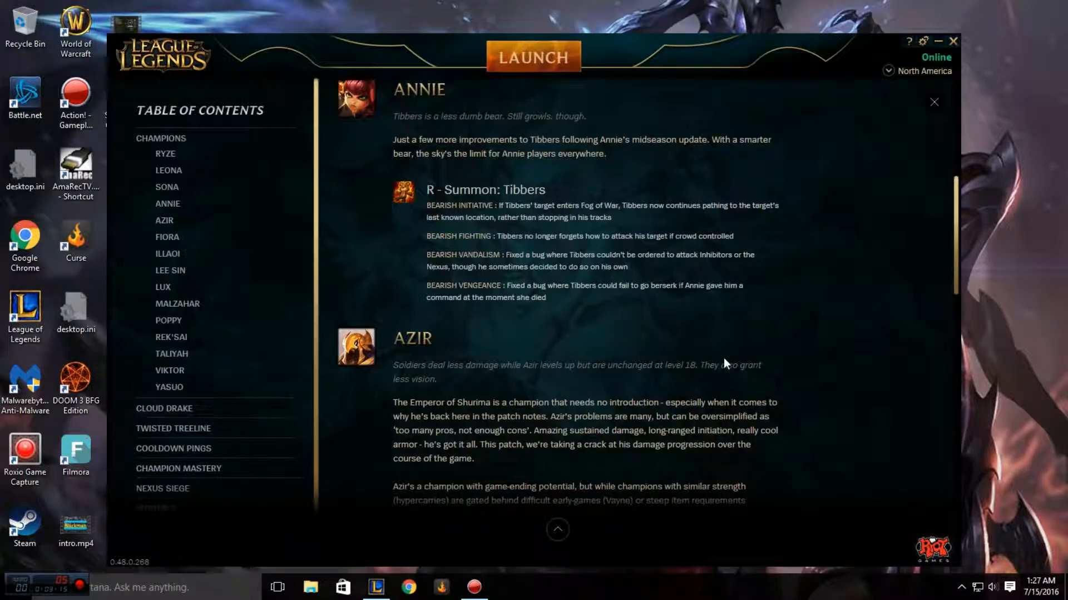